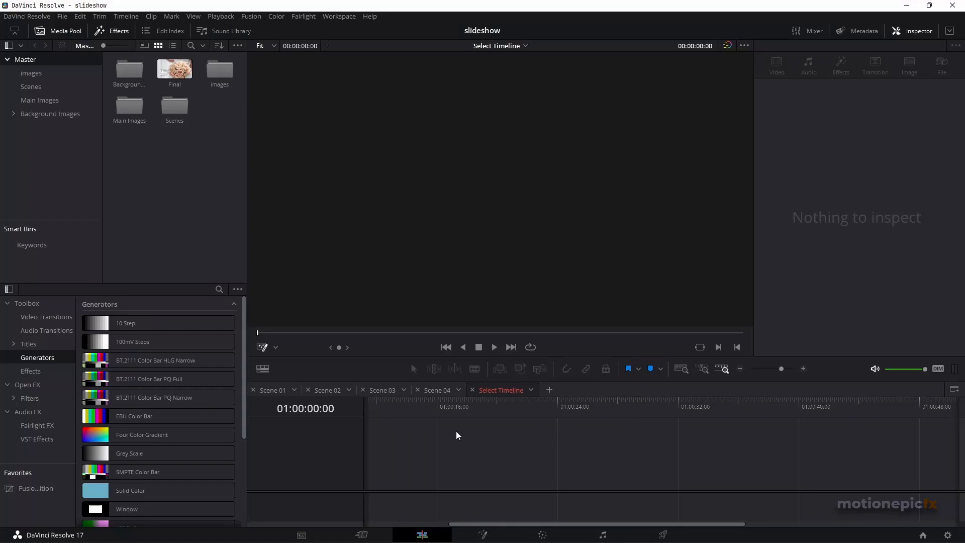
{"action": "mouse_move", "coordinate": [504, 453]}
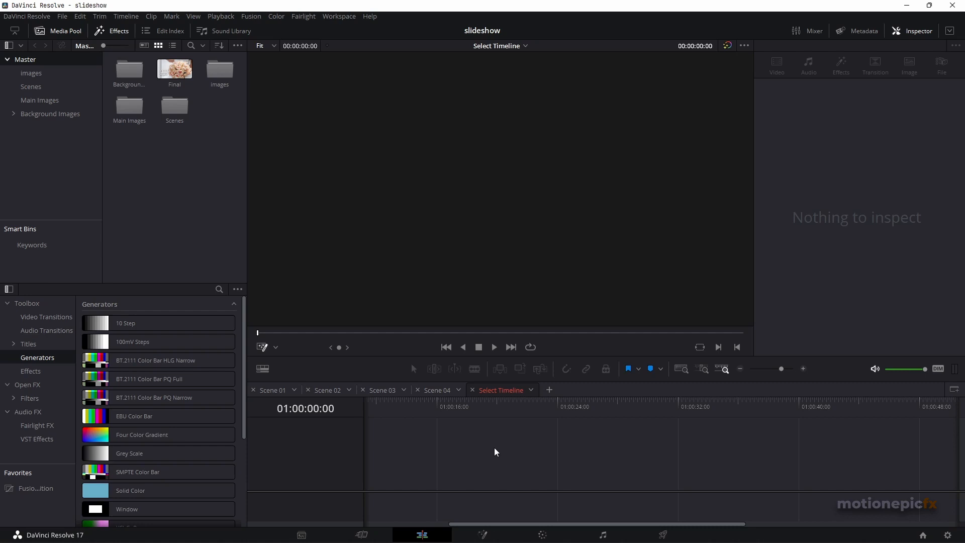
Scroll the Generators list and create the new empty Timeline 6 from the Media Pool
{"action": "scroll", "scroll_direction": "down", "scroll_amount": 3}
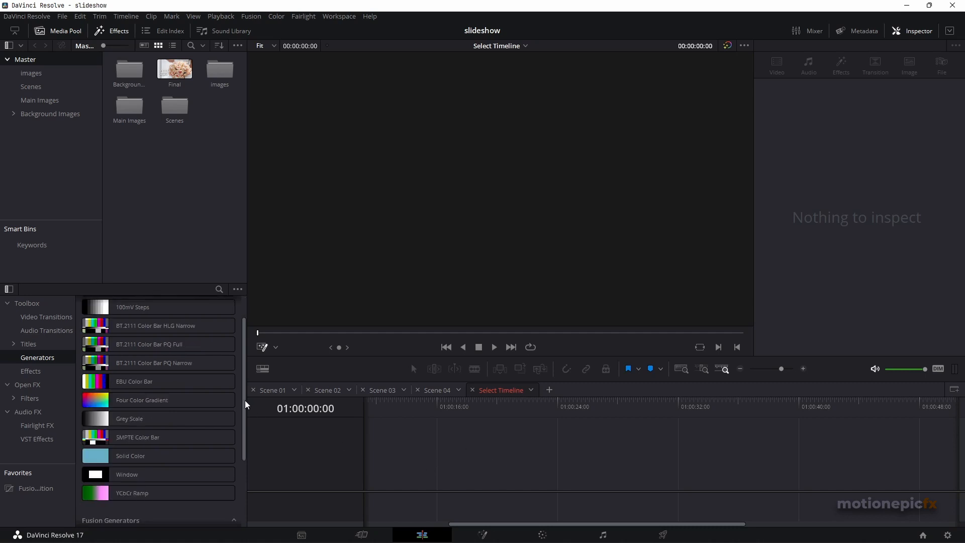
{"action": "left_click", "coordinate": [142, 399]}
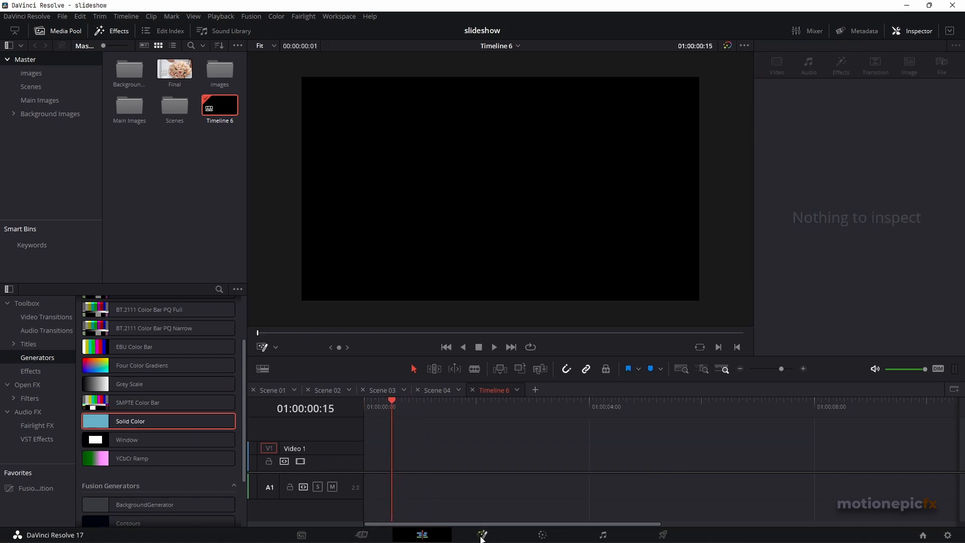
On the Fusion page, switch Background1's Type to a linear Gradient
{"action": "left_click", "coordinate": [482, 534]}
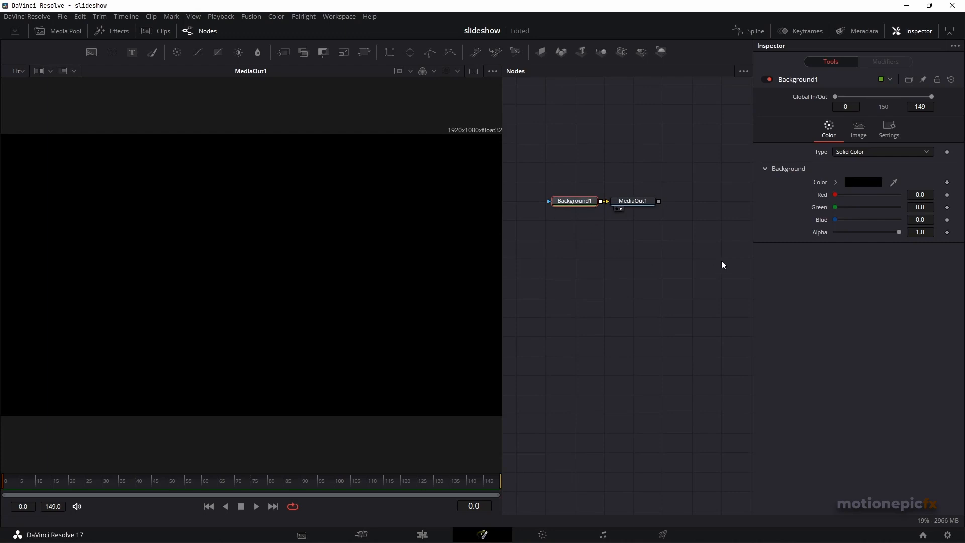
{"action": "mouse_move", "coordinate": [828, 126]}
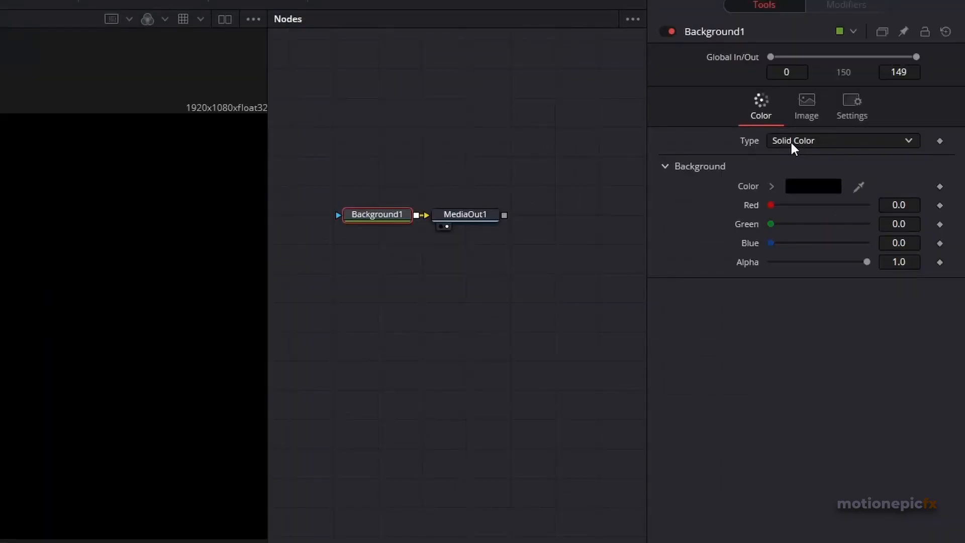
{"action": "left_click", "coordinate": [842, 140]}
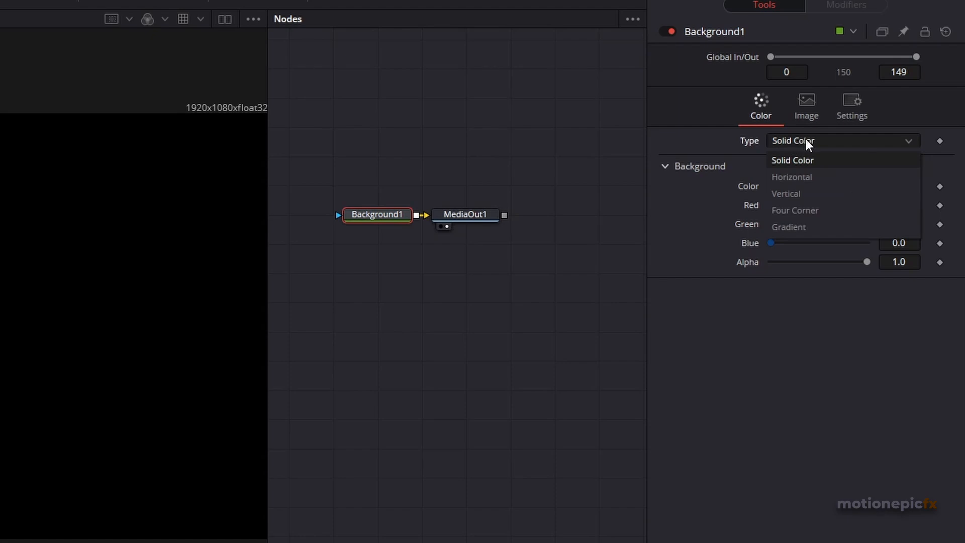
{"action": "mouse_move", "coordinate": [790, 226]}
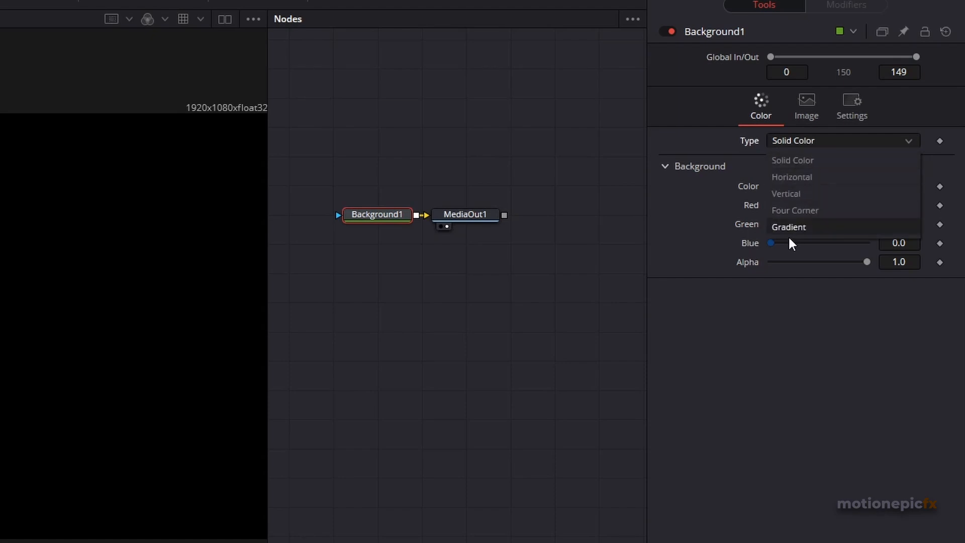
{"action": "left_click", "coordinate": [792, 160]}
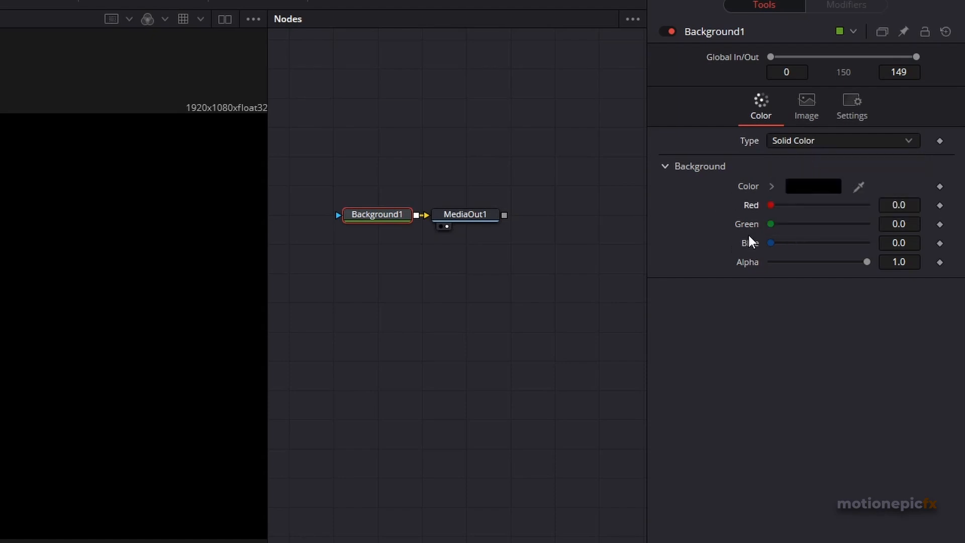
{"action": "left_click", "coordinate": [841, 140]}
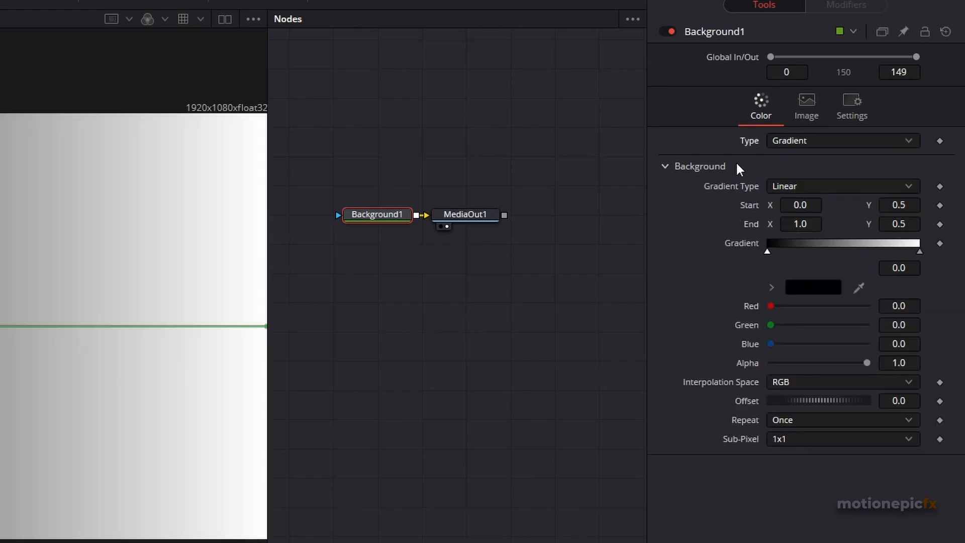
{"action": "mouse_move", "coordinate": [723, 125]}
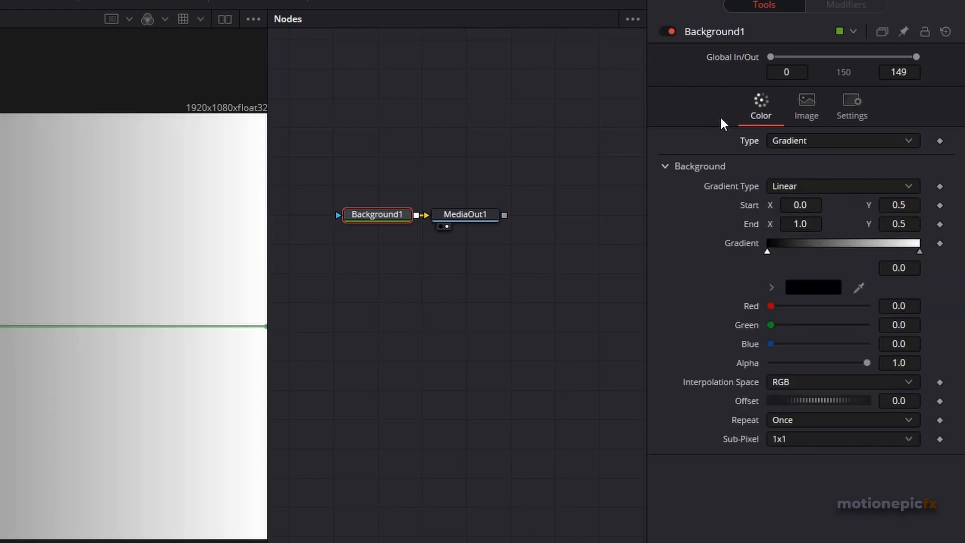
{"action": "mouse_move", "coordinate": [780, 157]}
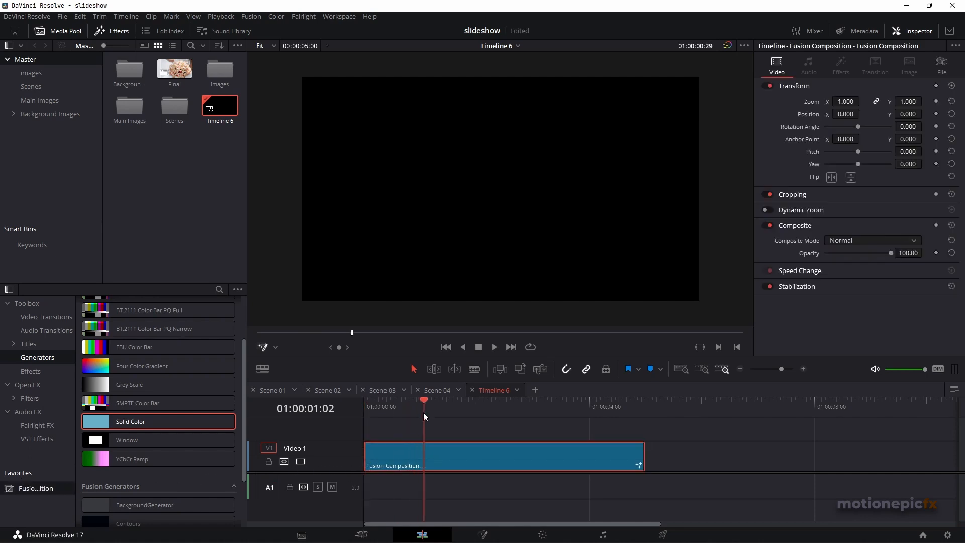
Visit the Fusion page, then return to the Edit page with Timeline 6 emptied
{"action": "left_click", "coordinate": [482, 534]}
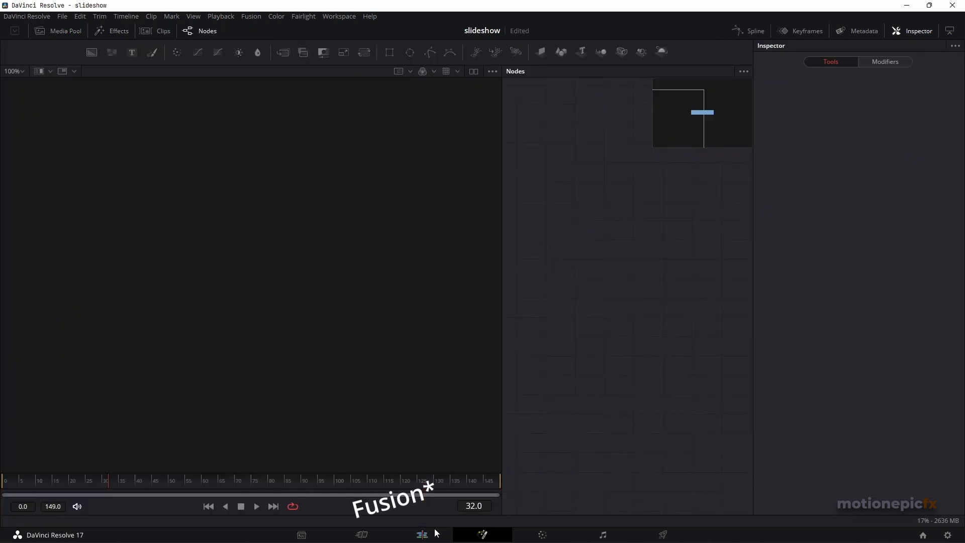
{"action": "left_click", "coordinate": [421, 534]}
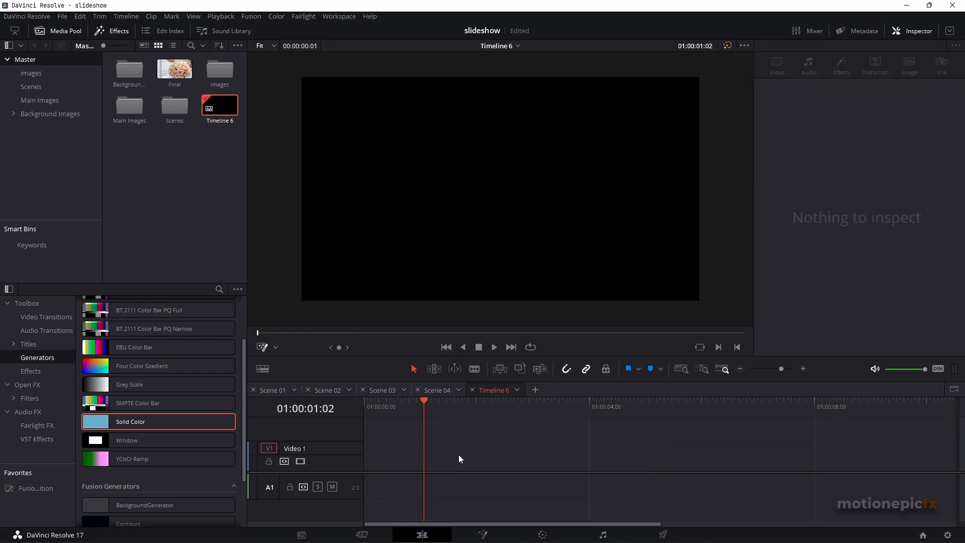
On the Fusion page, select Background1 and bring up its Macro > Create Macro menu
{"action": "left_click", "coordinate": [483, 534]}
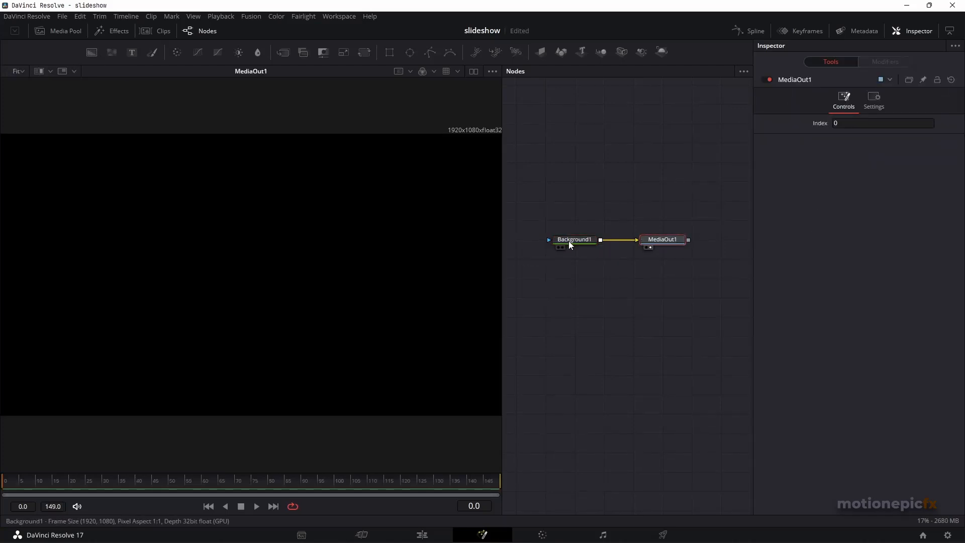
{"action": "left_click", "coordinate": [573, 238]}
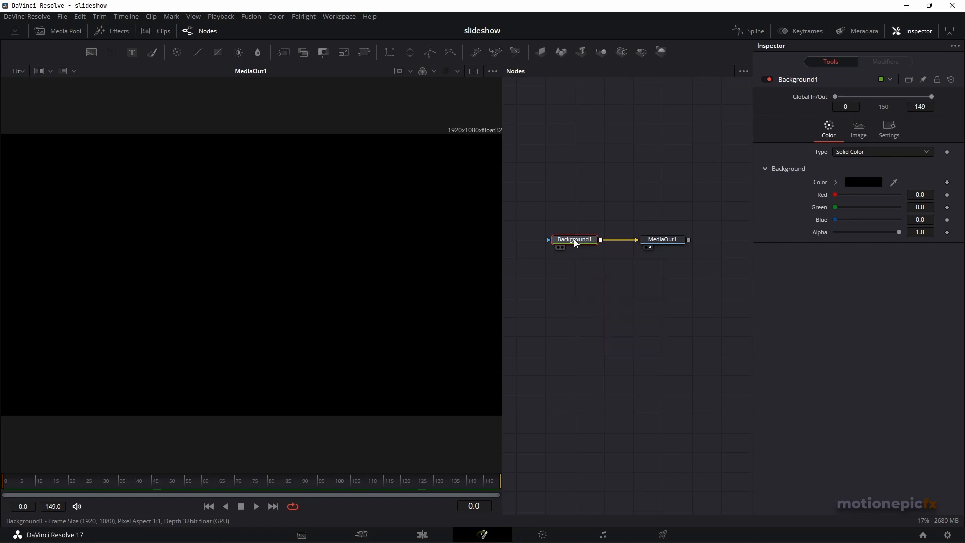
{"action": "right_click", "coordinate": [574, 238]}
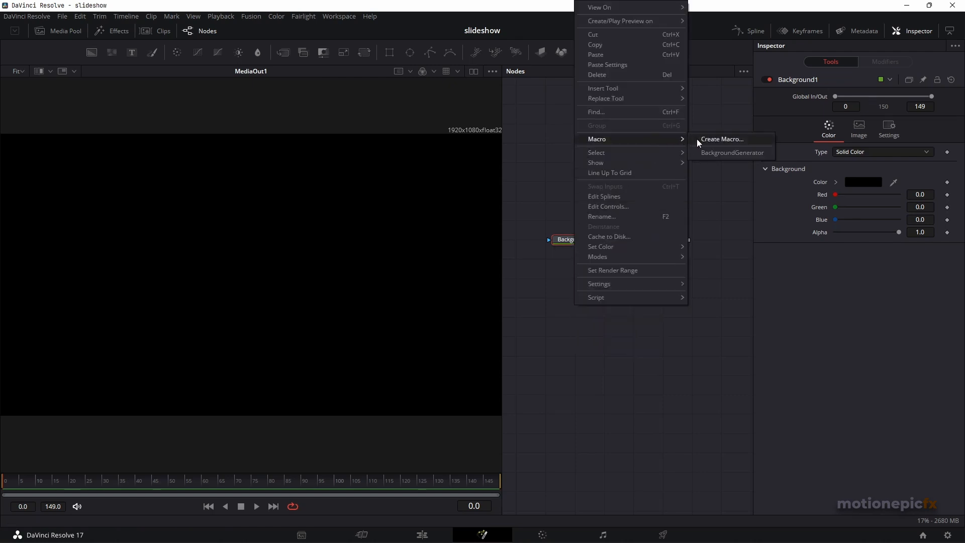
Create macro '34qw4fdsf' from Background1, exporting all its Color and gradient parameters
{"action": "left_click", "coordinate": [721, 139]}
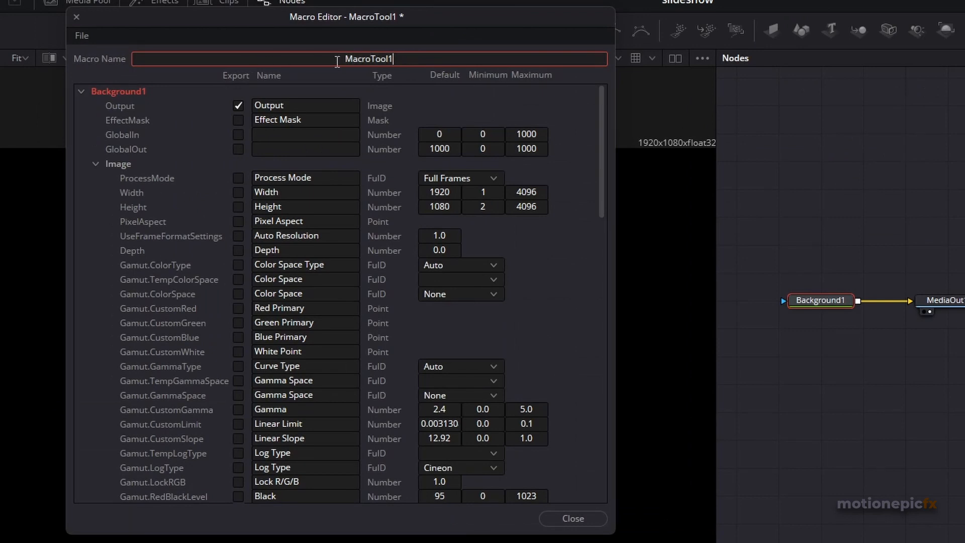
{"action": "type", "text": "34qw4"}
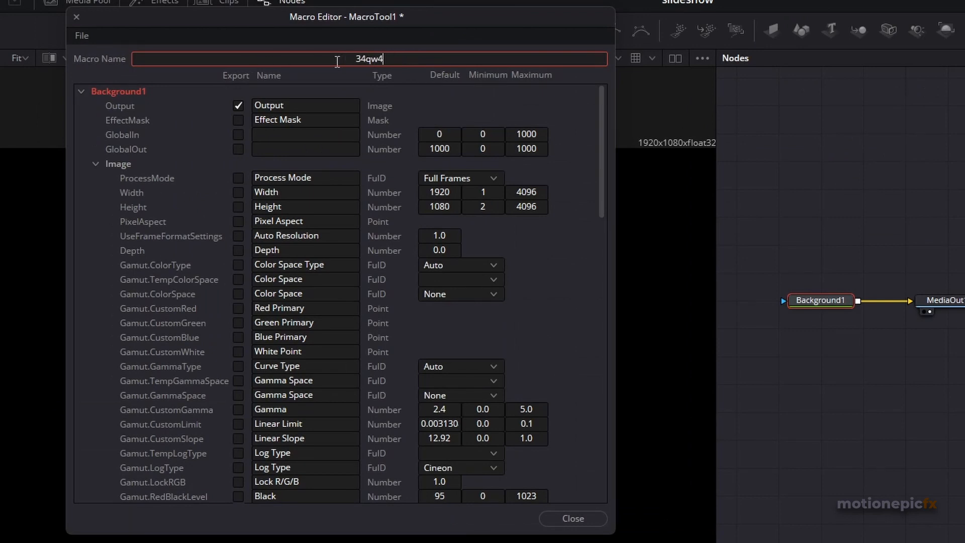
{"action": "type", "text": "fdsf"}
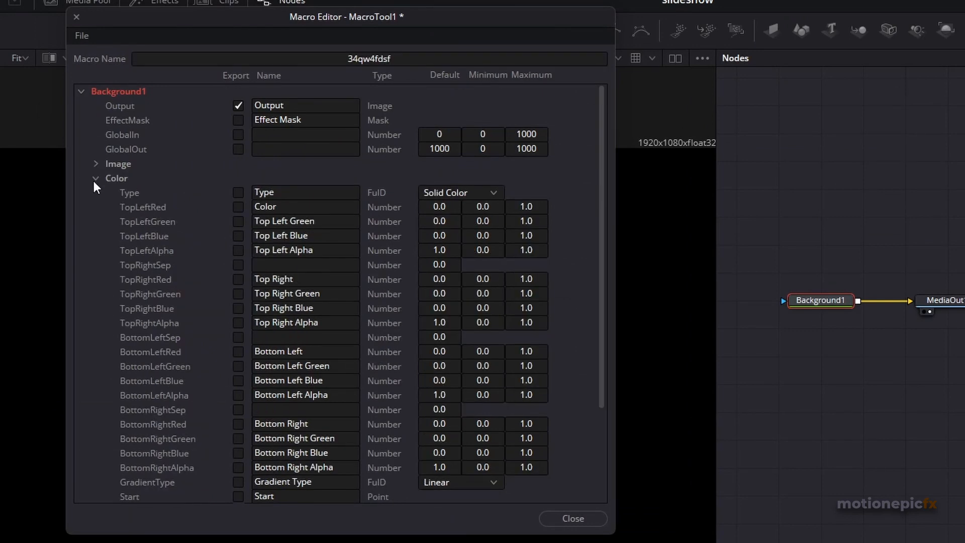
{"action": "left_click", "coordinate": [238, 206]}
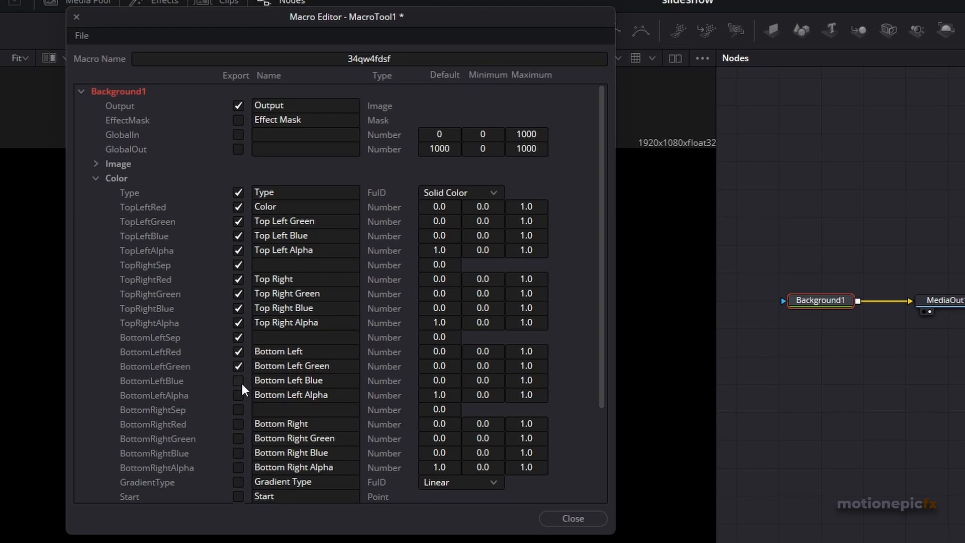
{"action": "scroll", "scroll_direction": "down", "scroll_amount": 3}
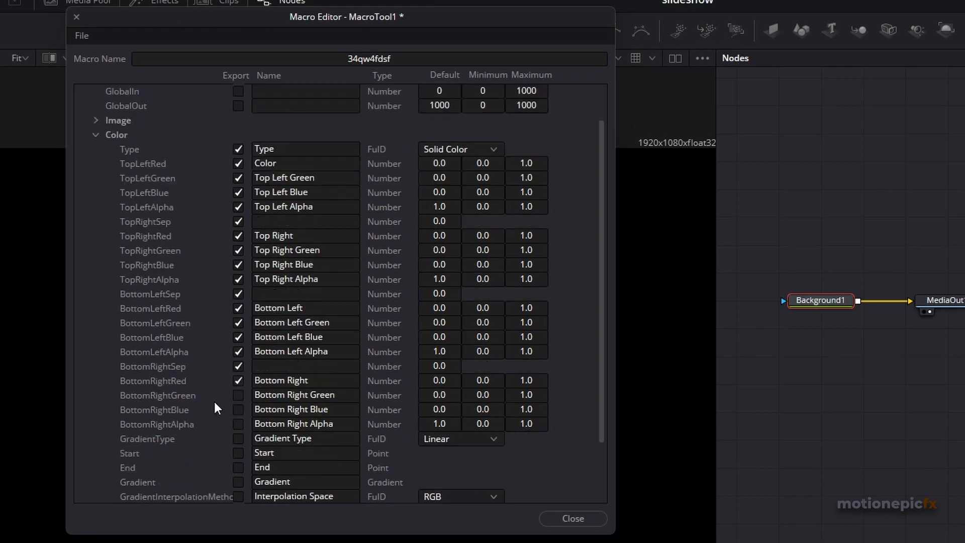
{"action": "scroll", "scroll_direction": "down", "scroll_amount": 3}
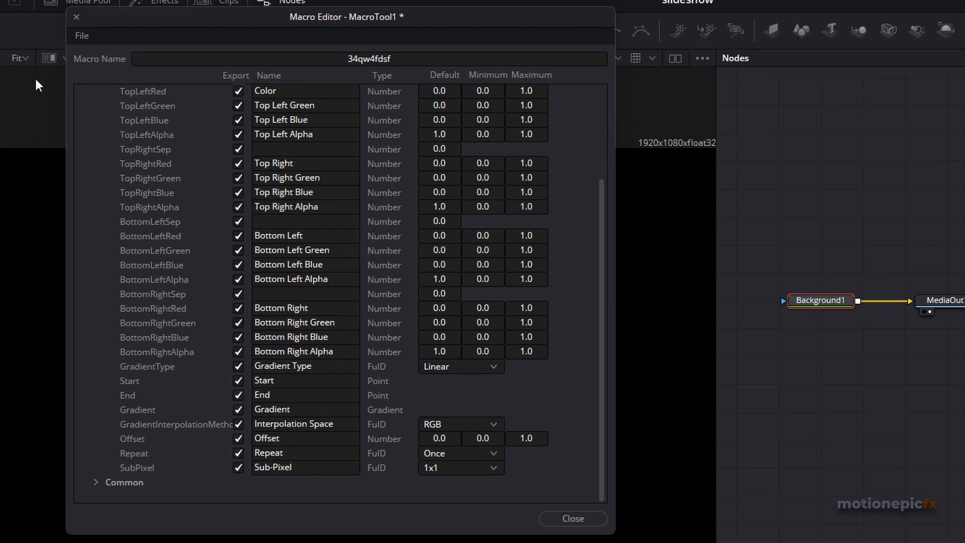
Save the macro into Templates/Edit/Generators, then close the Macro Editor confirming Yes
{"action": "left_click", "coordinate": [81, 35]}
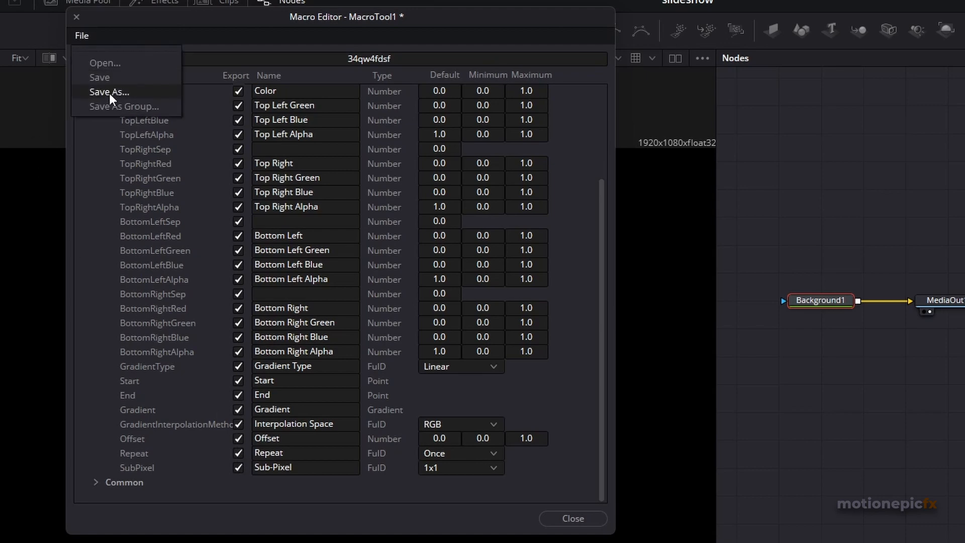
{"action": "left_click", "coordinate": [109, 93]}
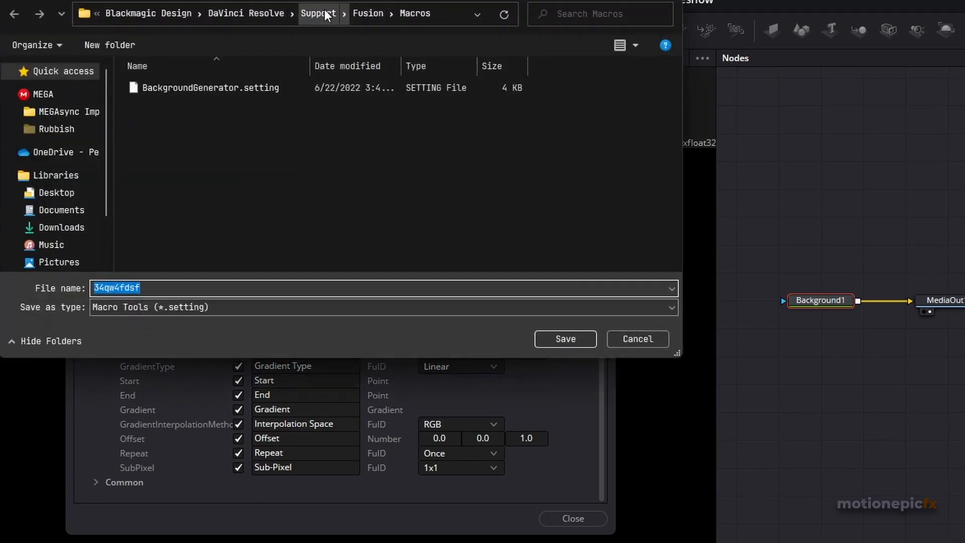
{"action": "left_click", "coordinate": [367, 14]}
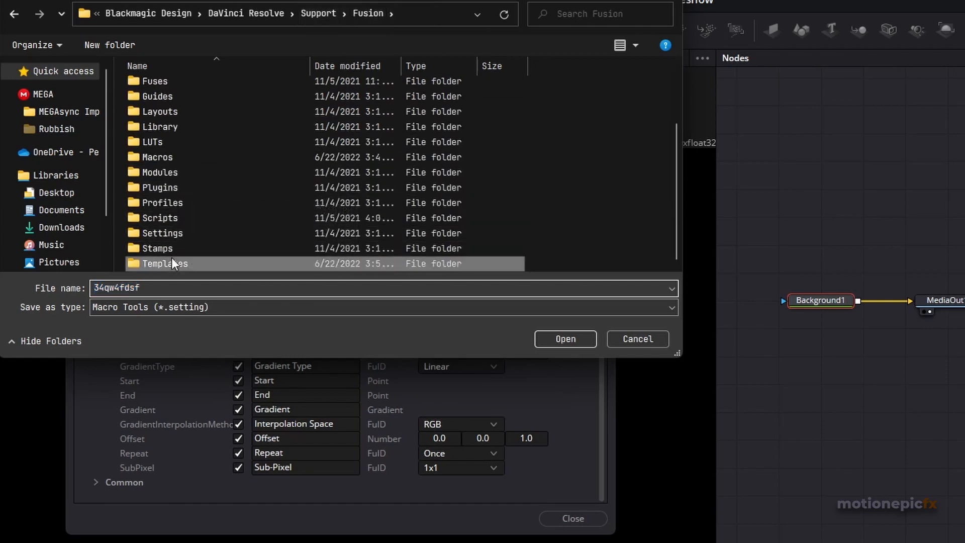
{"action": "double_click", "coordinate": [164, 263]}
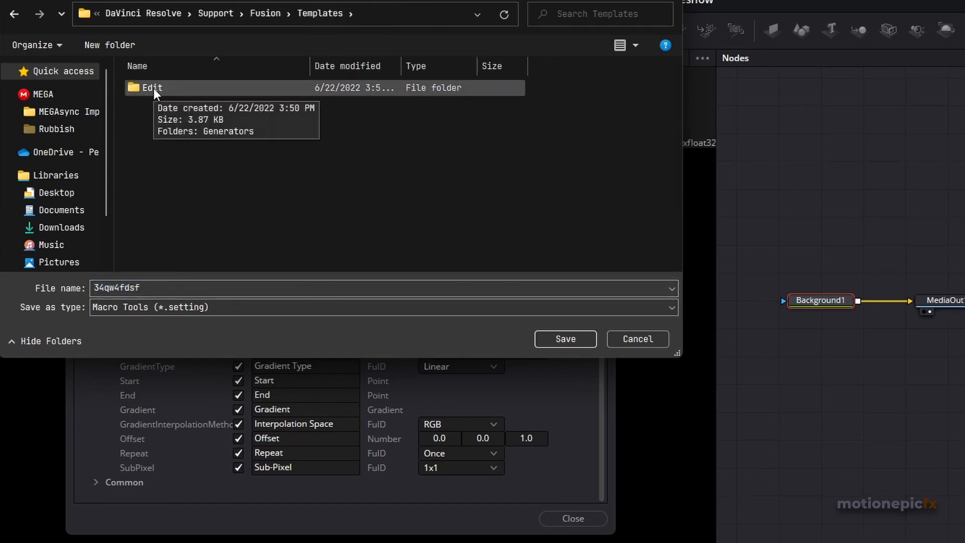
{"action": "double_click", "coordinate": [151, 87]}
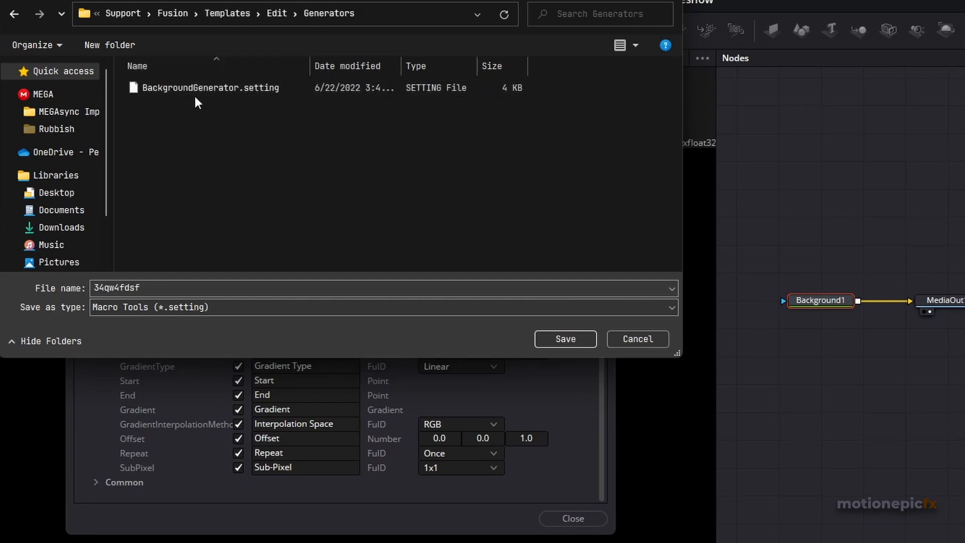
{"action": "mouse_move", "coordinate": [227, 107]}
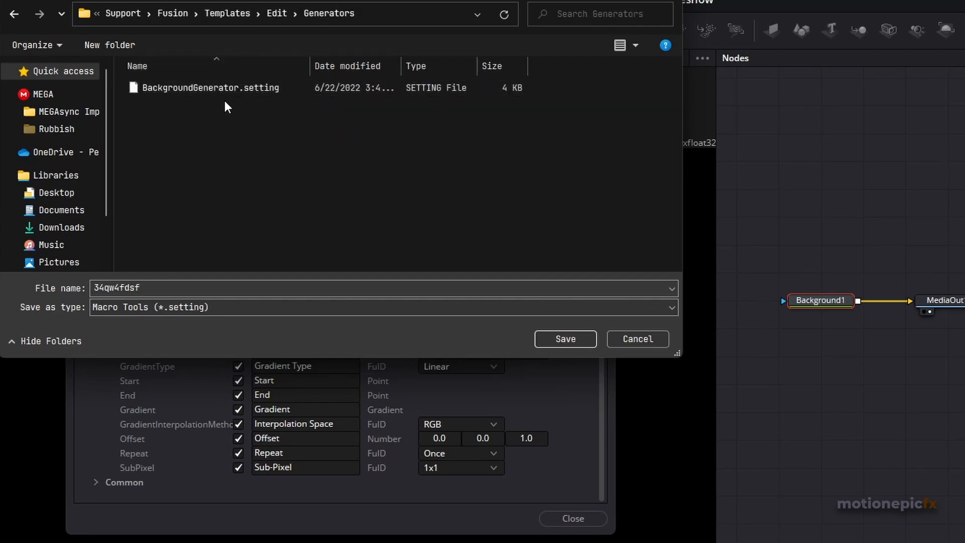
{"action": "left_click", "coordinate": [564, 338]}
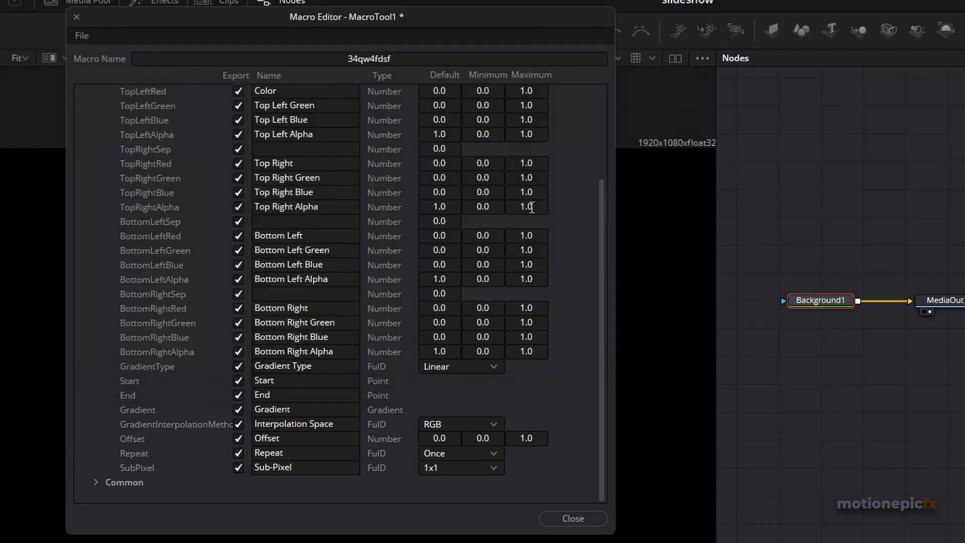
{"action": "left_click", "coordinate": [572, 518]}
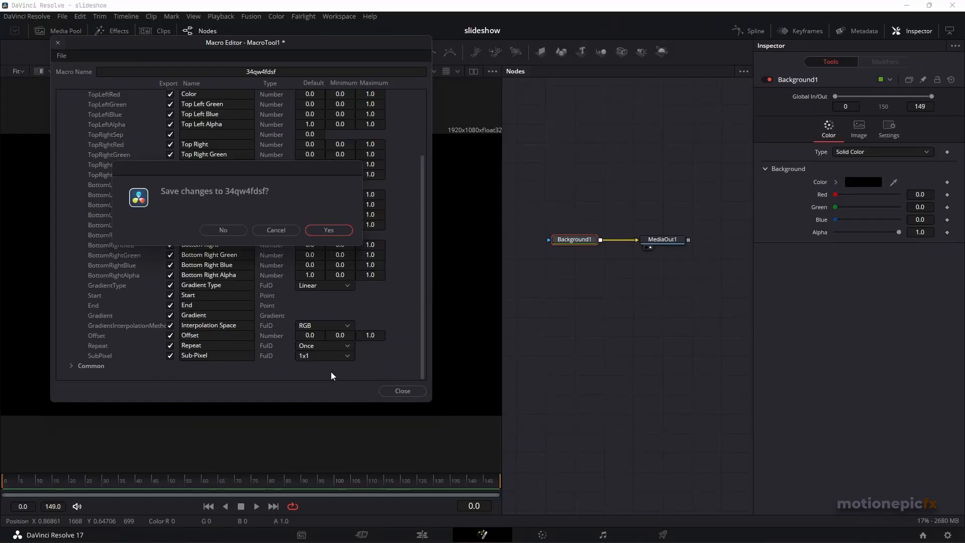
{"action": "left_click", "coordinate": [328, 229]}
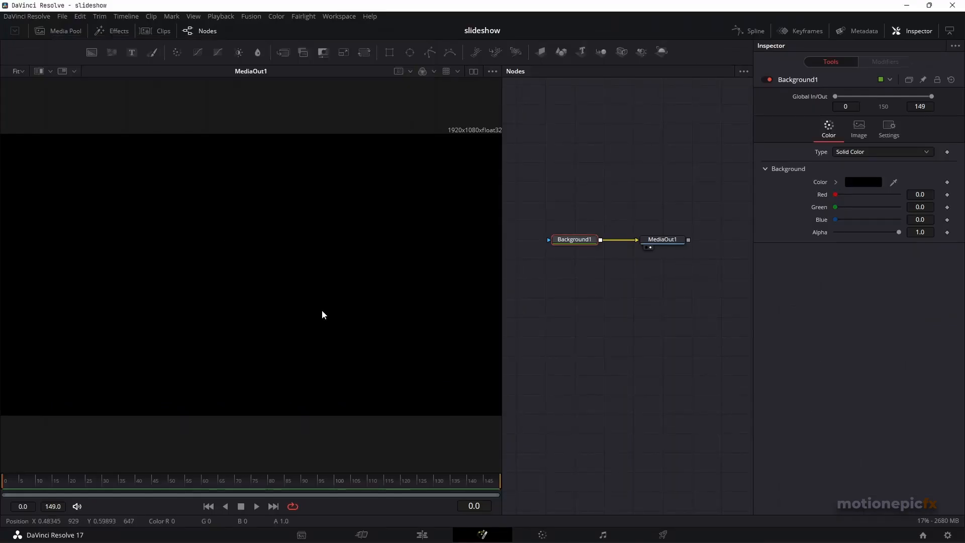
On the Edit page, set the BackgroundGenerator clip's Type to Gradient in the Inspector
{"action": "left_click", "coordinate": [421, 534]}
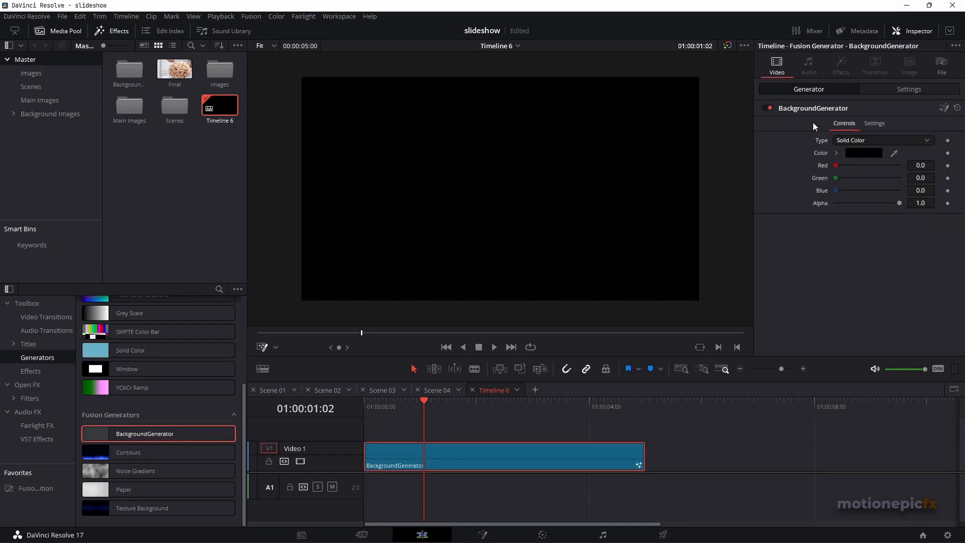
{"action": "key", "text": "home"}
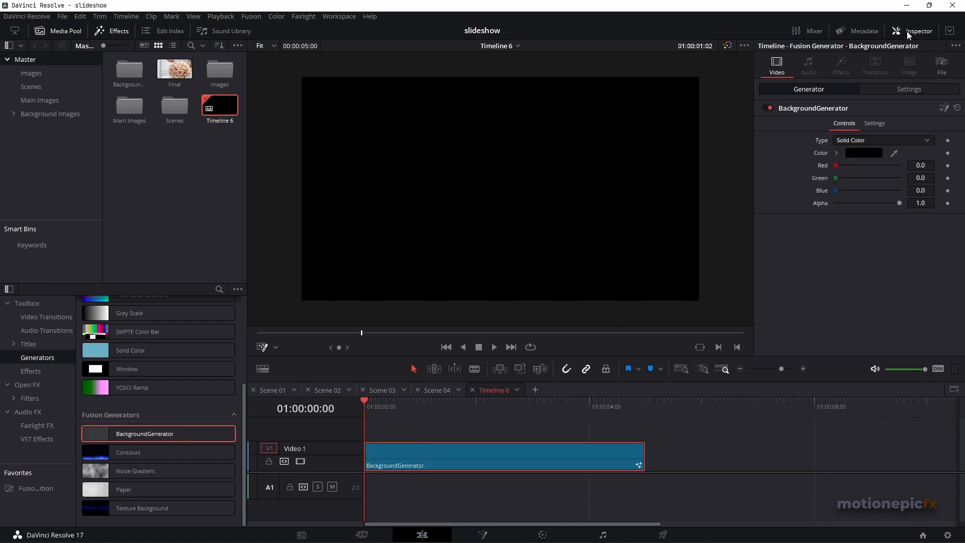
{"action": "mouse_move", "coordinate": [850, 55]}
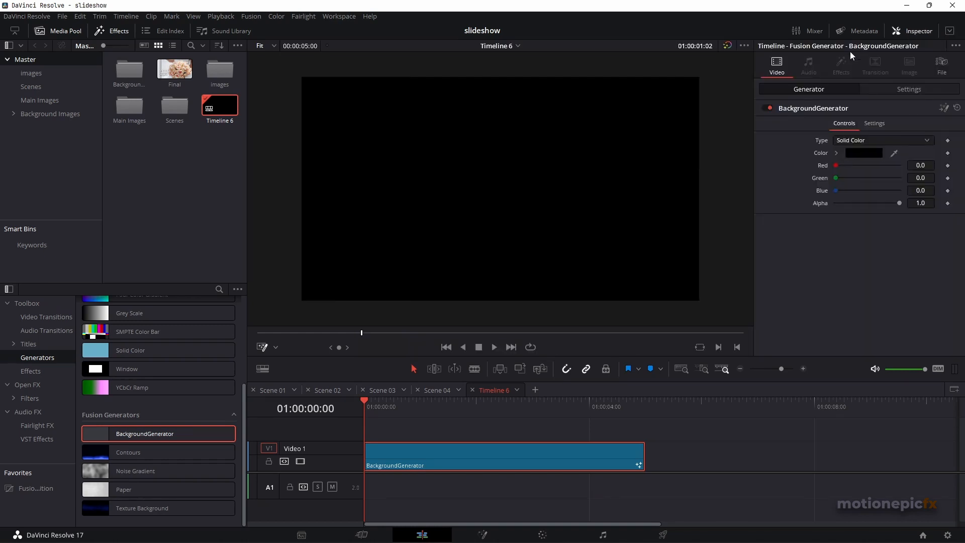
{"action": "left_click", "coordinate": [881, 140]}
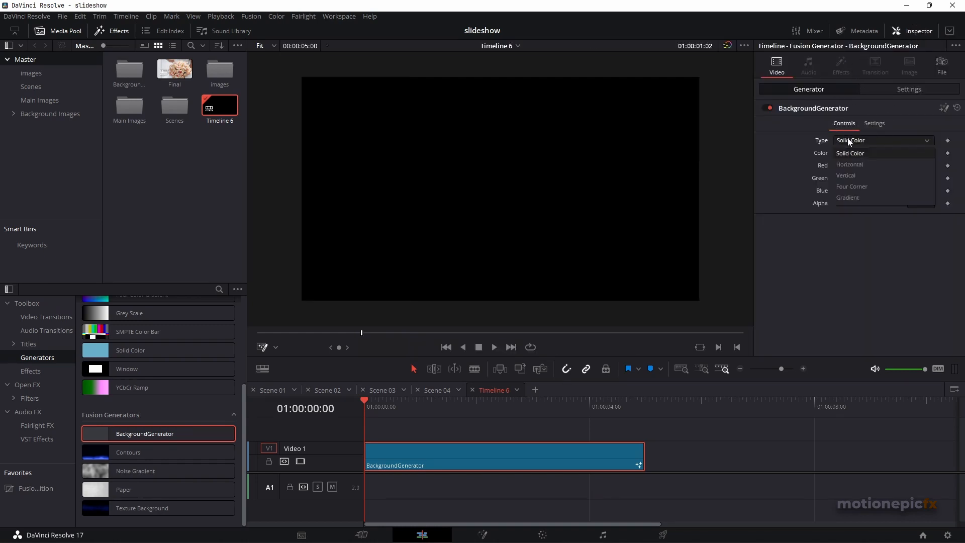
{"action": "left_click", "coordinate": [847, 197]}
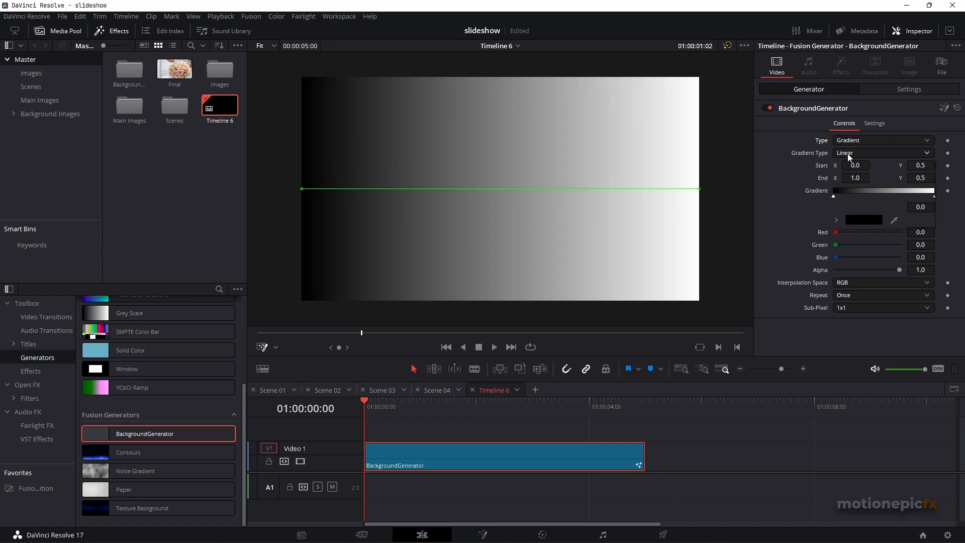
{"action": "left_click", "coordinate": [882, 152]}
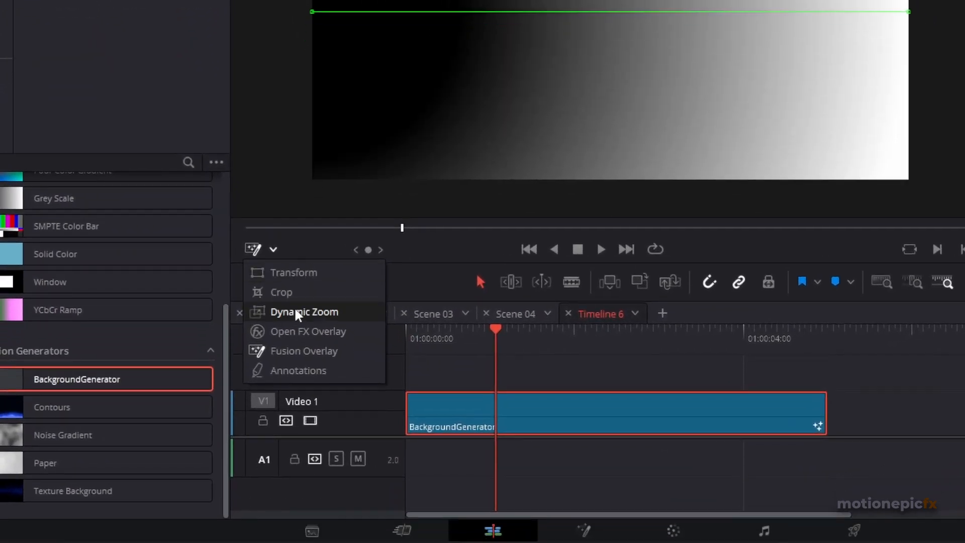
{"action": "mouse_move", "coordinate": [302, 351]}
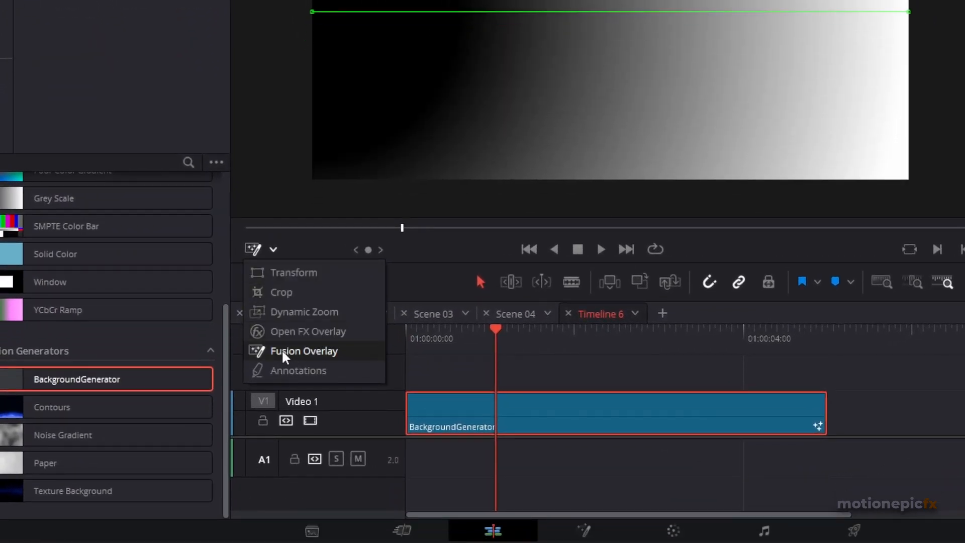